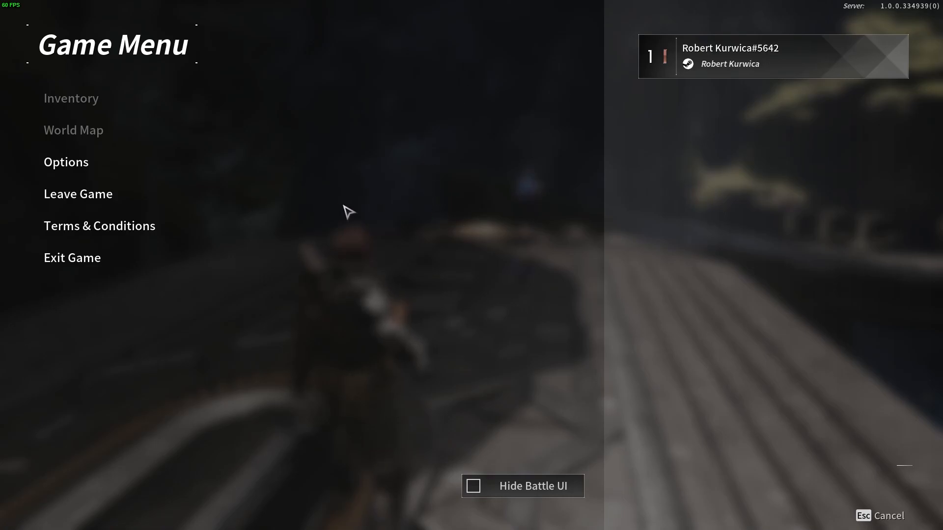
{"action": "mouse_move", "coordinate": [181, 171]}
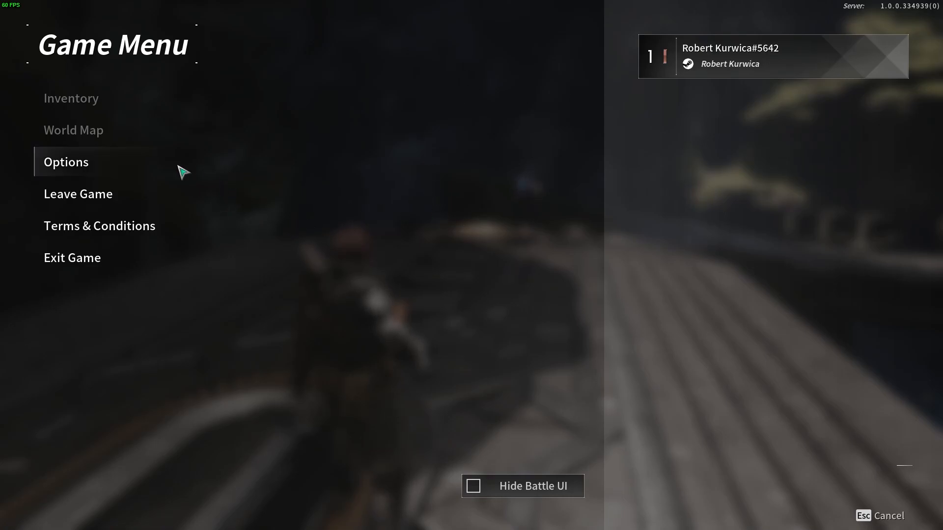
{"action": "mouse_move", "coordinate": [116, 164]}
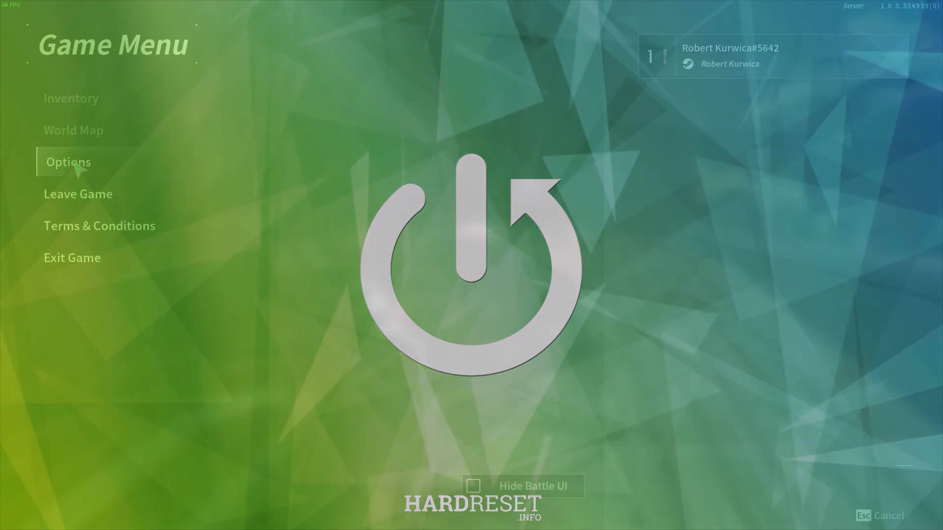
- Switch Voice Always Active to Off in the Audio options
{"action": "left_click", "coordinate": [68, 162]}
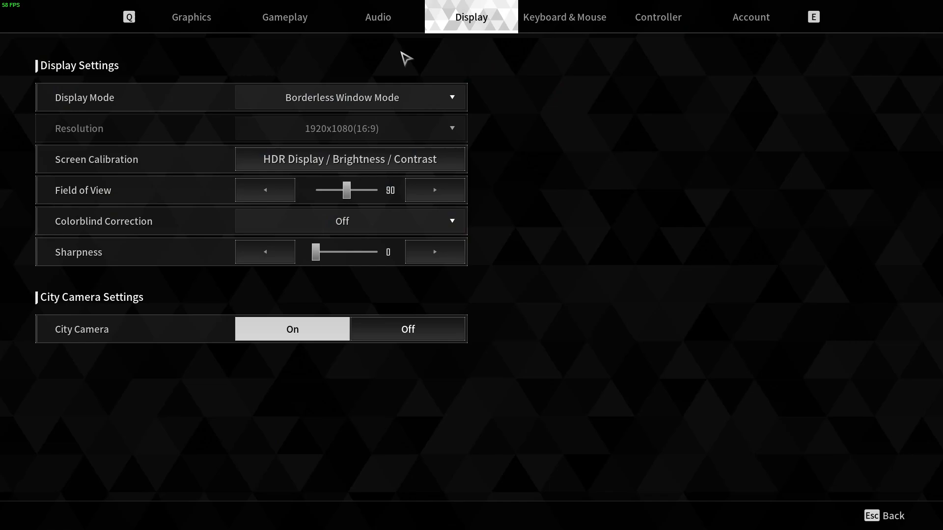
{"action": "left_click", "coordinate": [377, 17]}
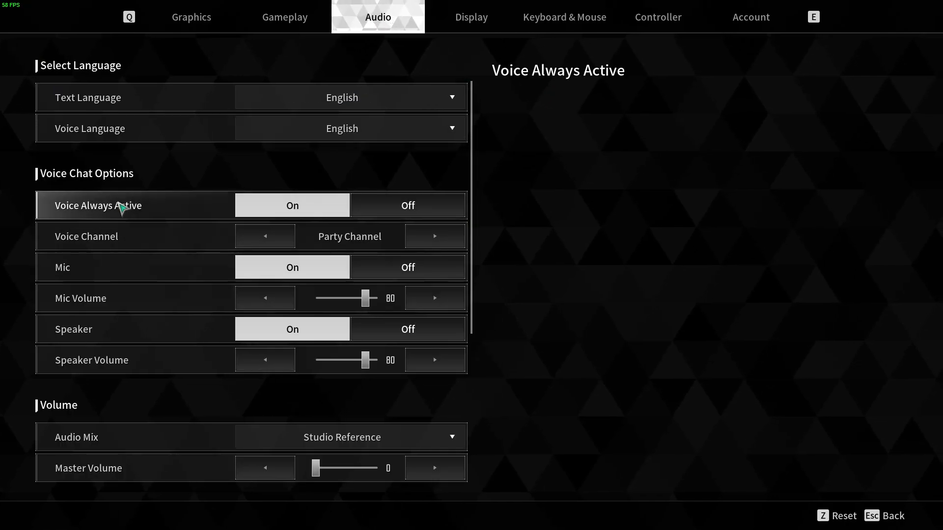
{"action": "mouse_move", "coordinate": [85, 205]}
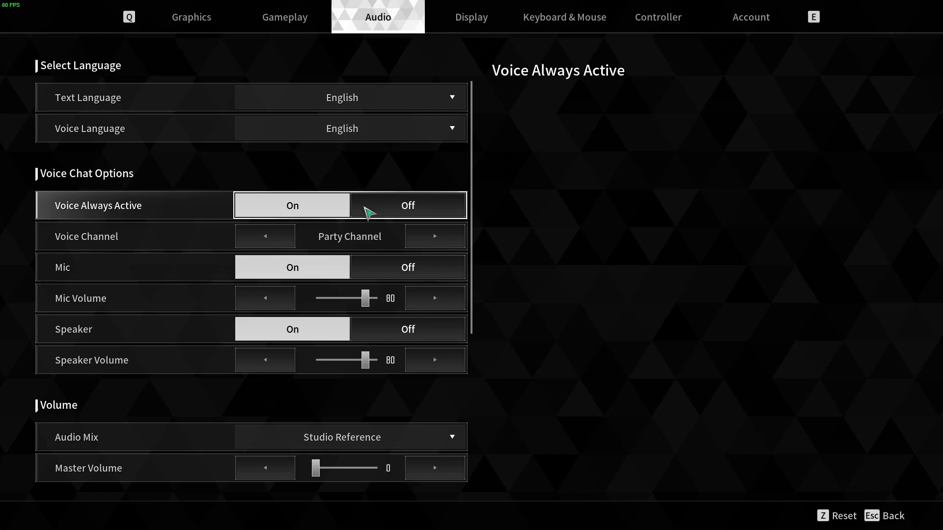
{"action": "left_click", "coordinate": [408, 205]}
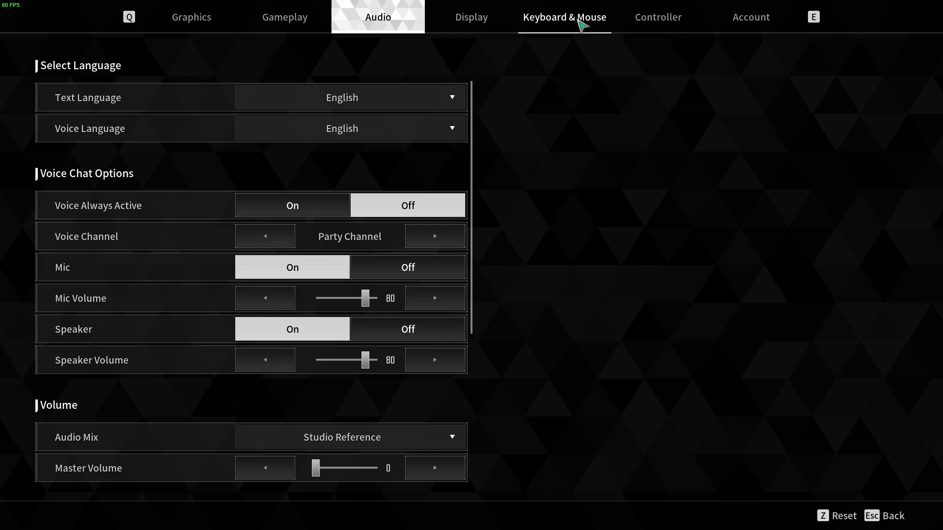
- Check in Keyboard & Mouse bindings that Voice Input Button is bound to B
{"action": "left_click", "coordinate": [564, 17]}
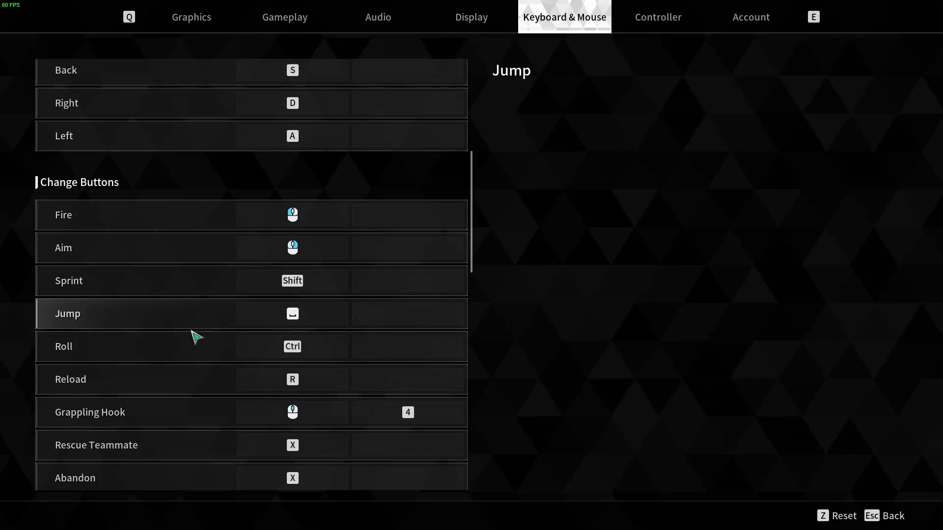
{"action": "scroll", "scroll_direction": "down", "scroll_amount": 3}
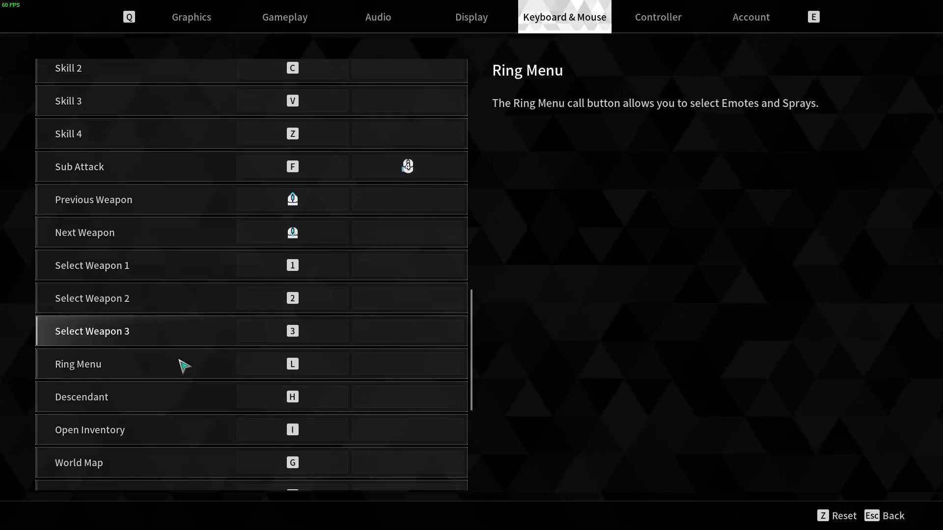
{"action": "scroll", "scroll_direction": "down", "scroll_amount": 3}
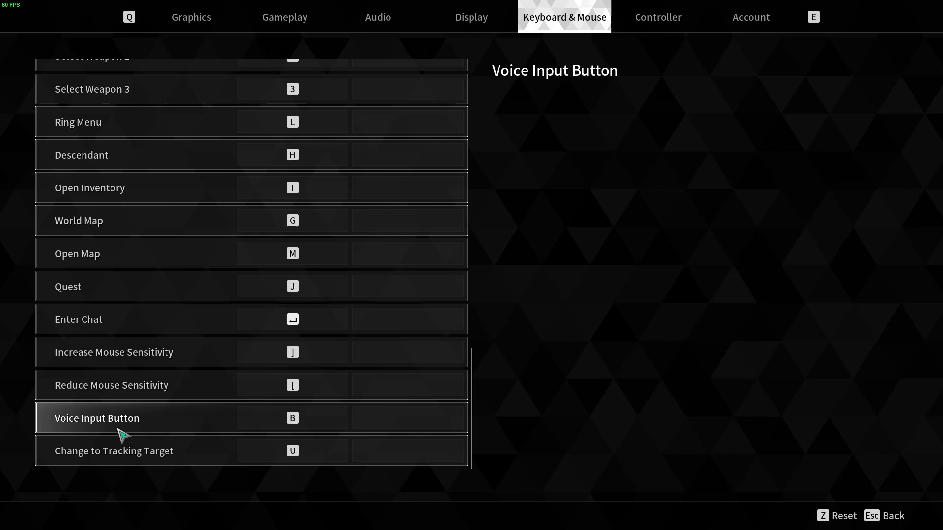
{"action": "left_click", "coordinate": [291, 419]}
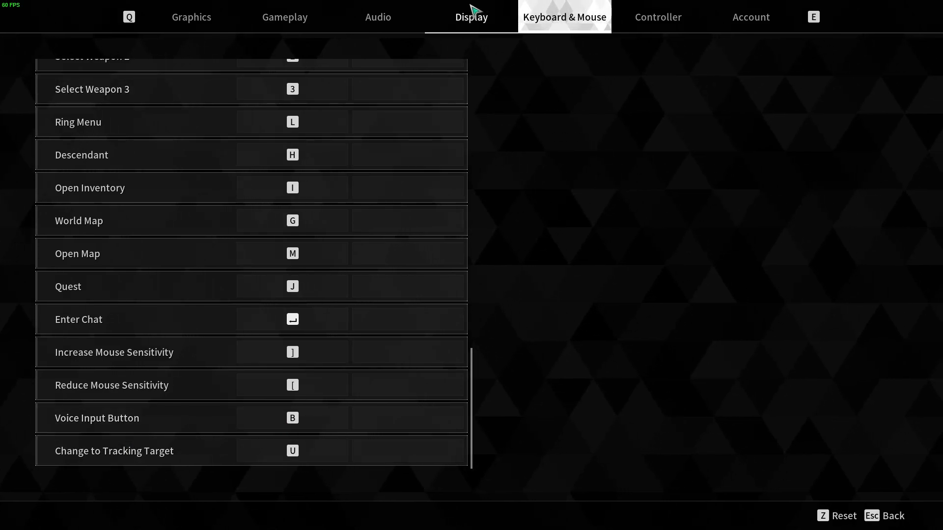
- Back in Audio, keep Mic on with Mic Volume 88 and Speaker Volume 62
{"action": "left_click", "coordinate": [378, 16]}
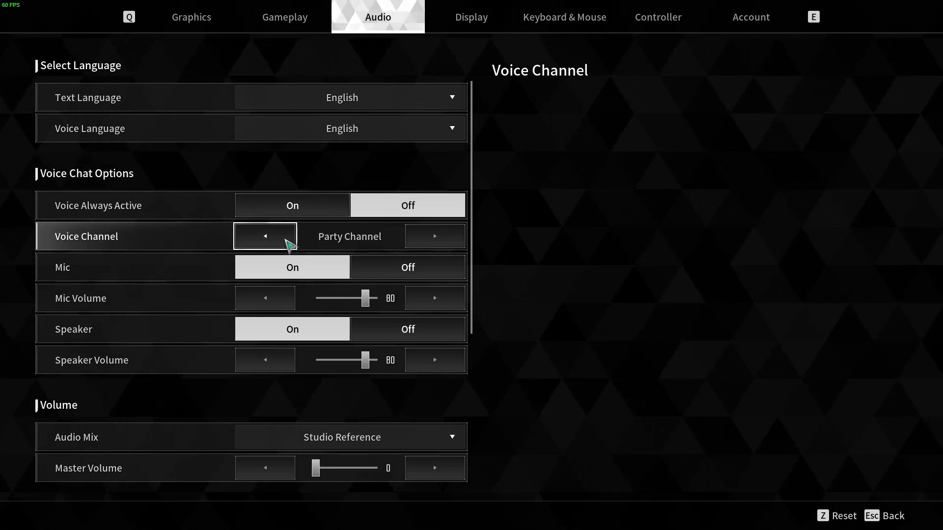
{"action": "mouse_move", "coordinate": [380, 274]}
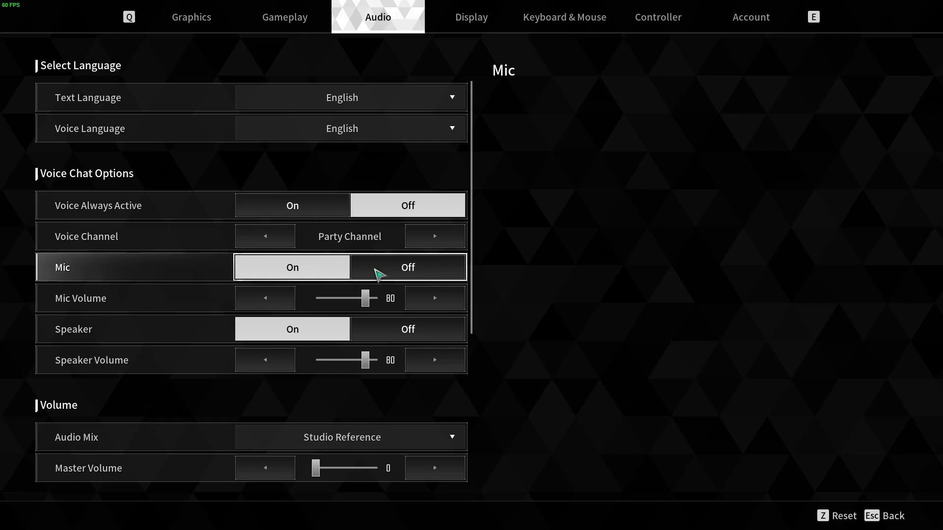
{"action": "left_click", "coordinate": [292, 267]}
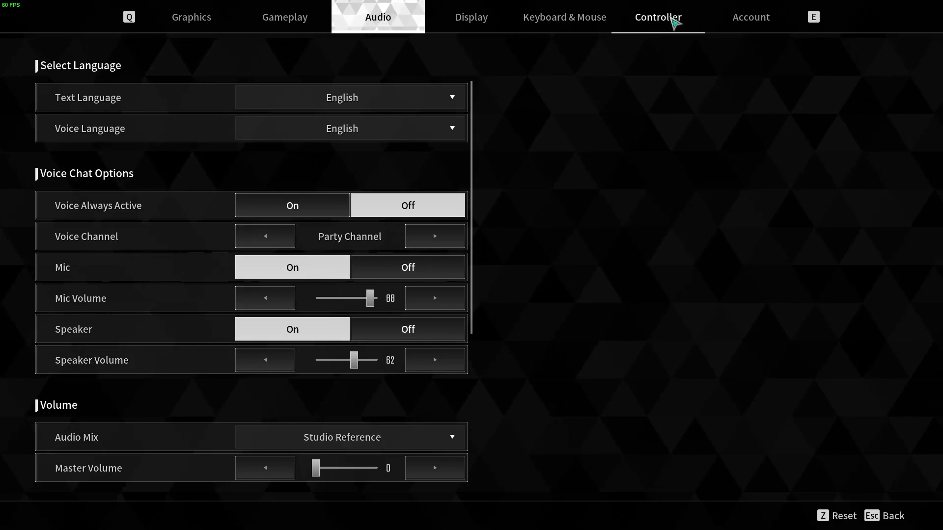
{"action": "scroll", "scroll_direction": "down", "scroll_amount": 3}
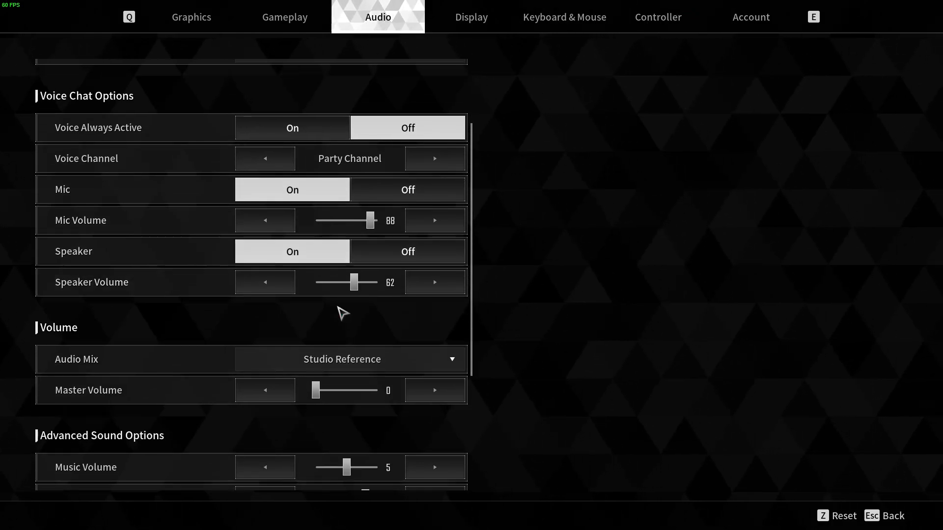